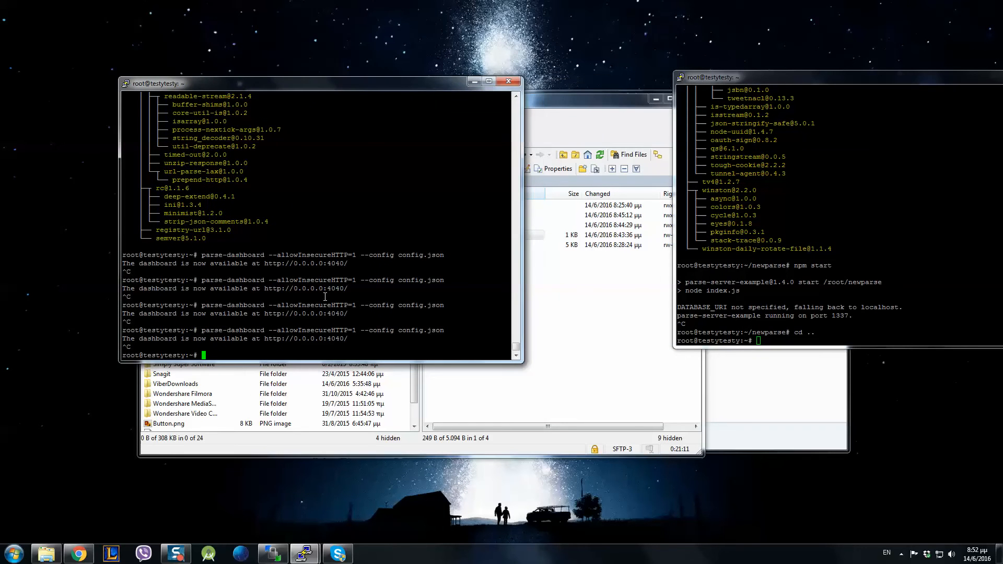
mouse_move(264, 353)
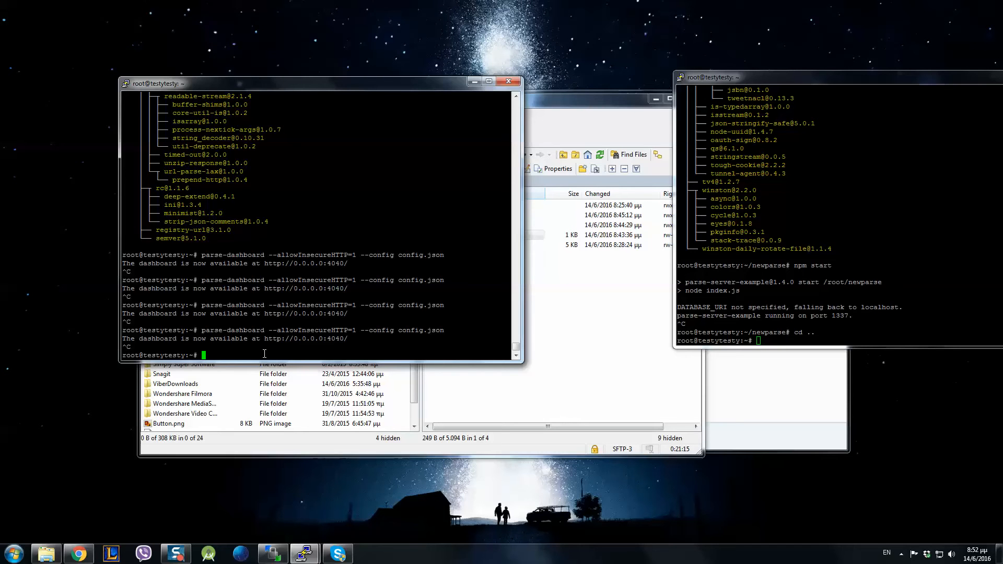
Step: Run npm update -g parse-dashboard to update the global Parse Dashboard package
type("npm update")
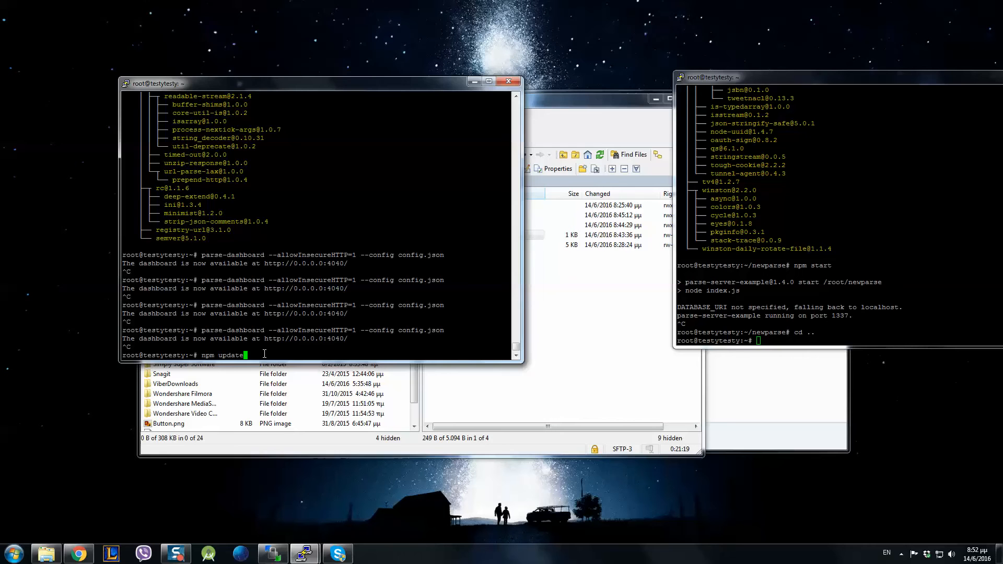
type("-")
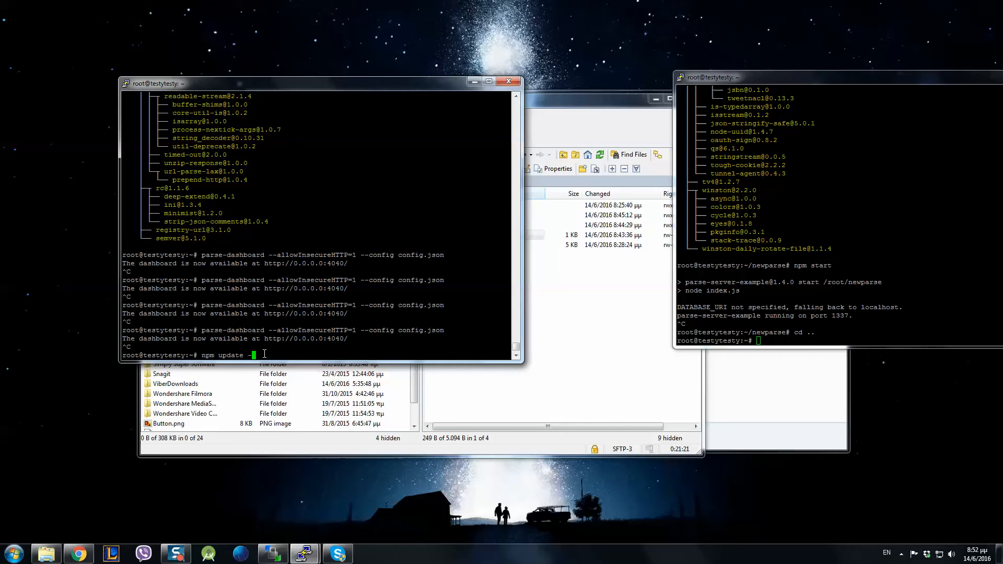
type("-g parse-dashboa")
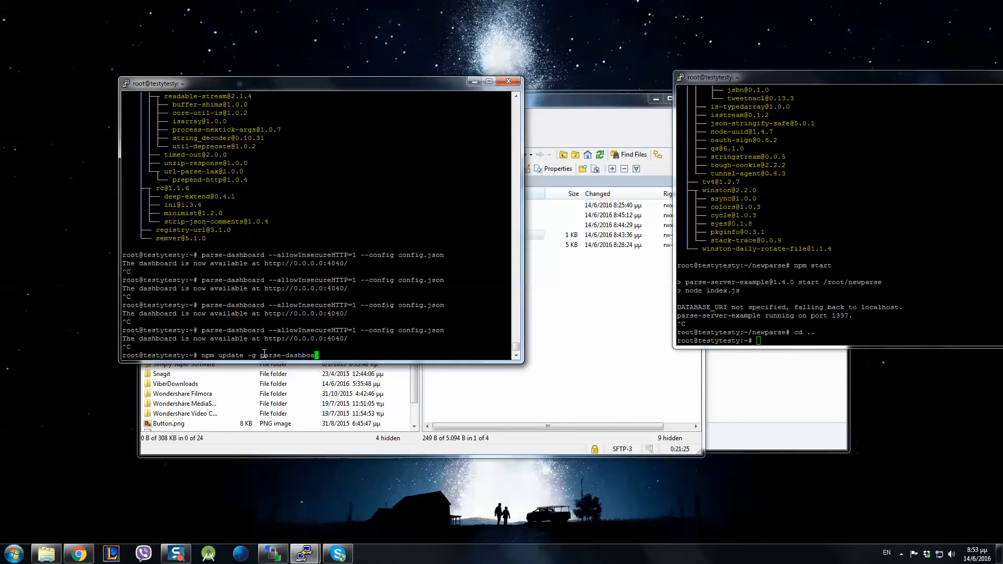
key("Return")
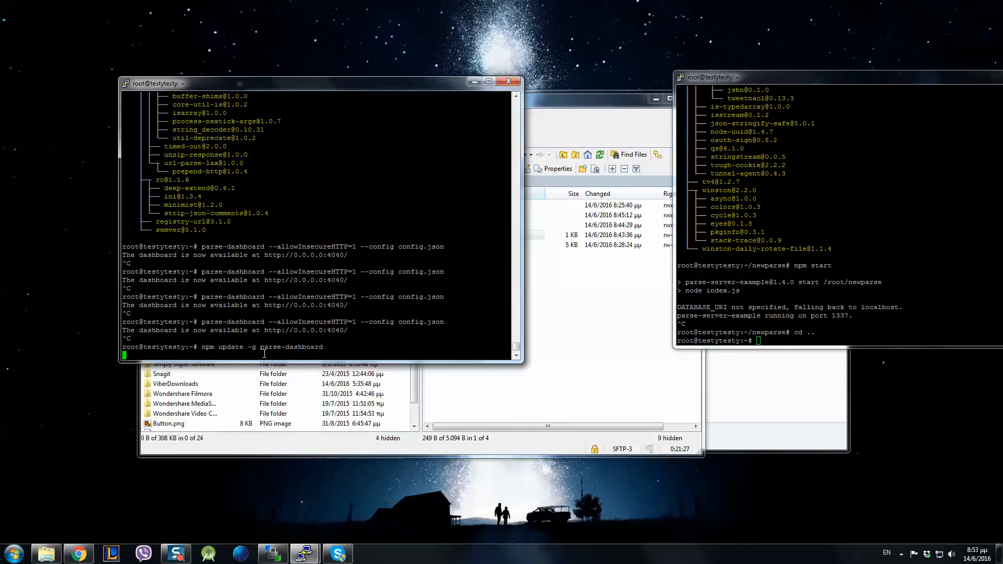
key("Return")
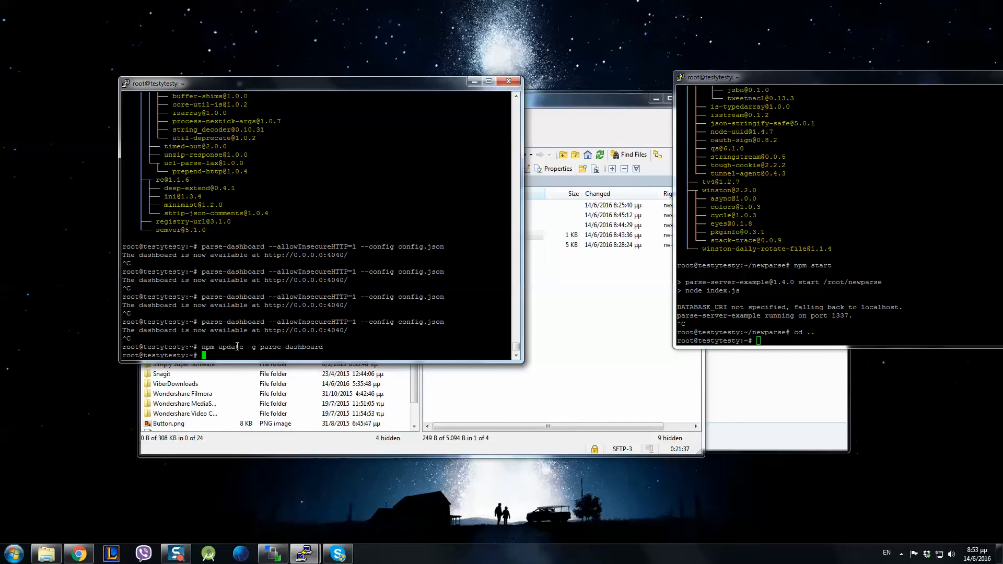
mouse_move(325, 346)
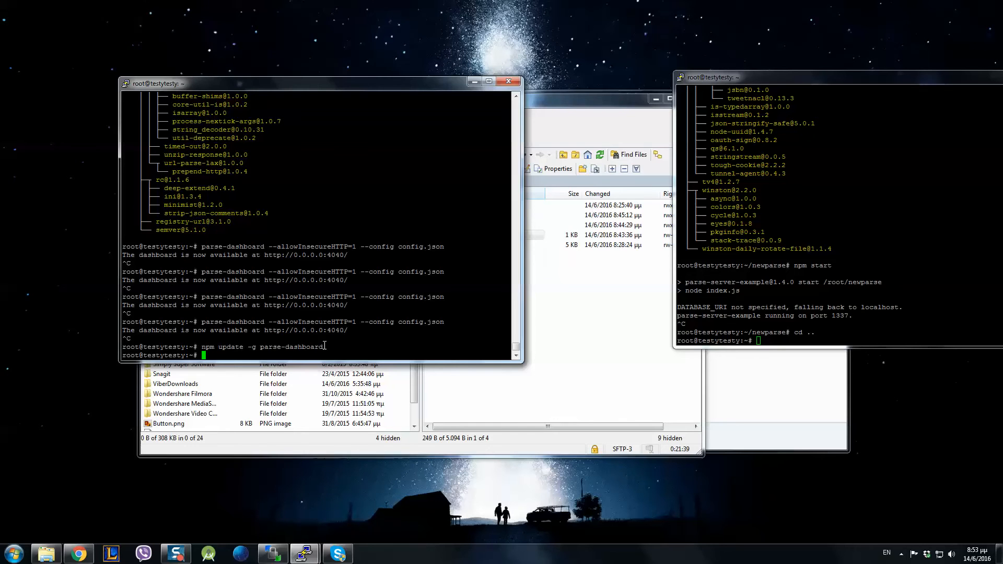
mouse_move(814, 56)
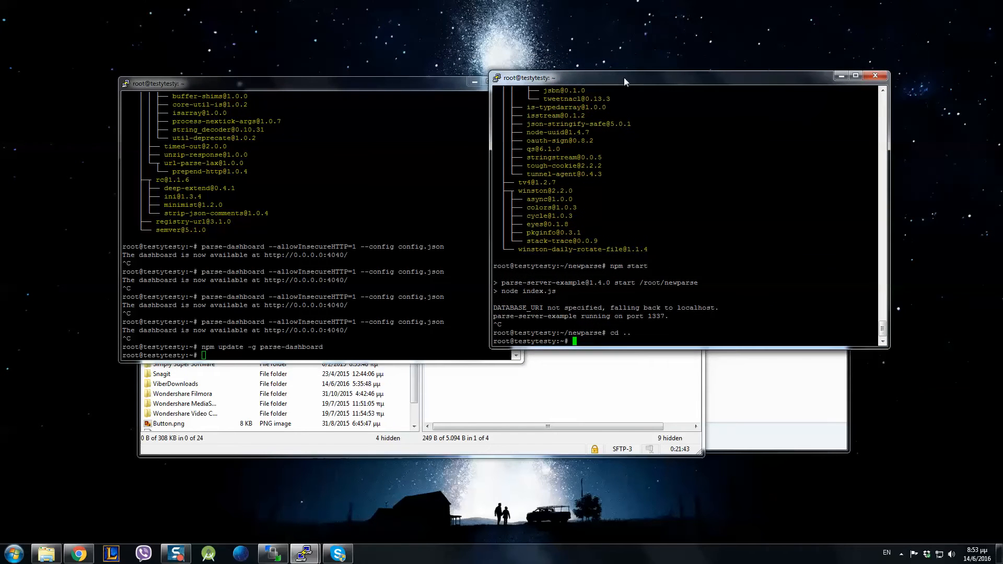
mouse_move(90, 506)
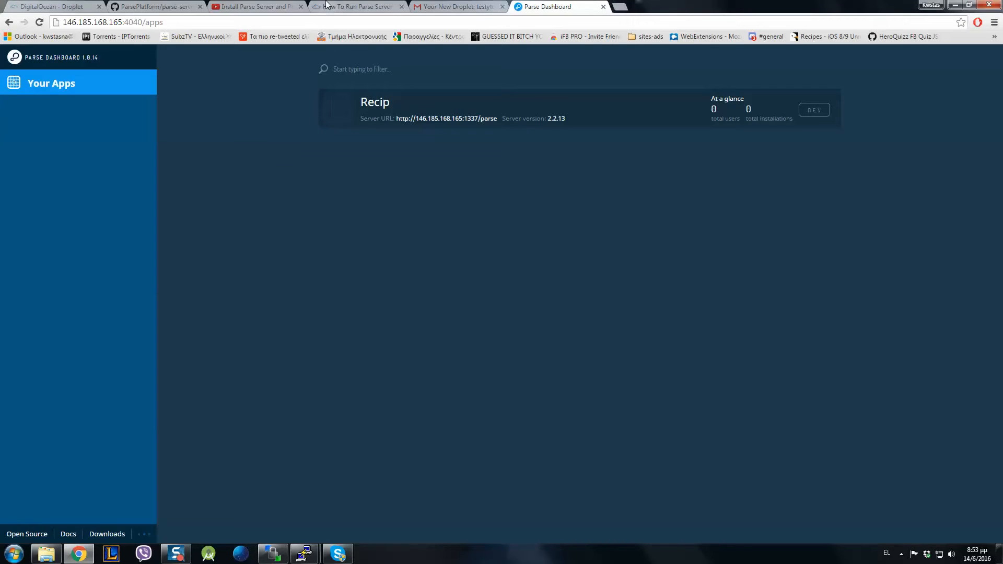
Step: Switch to the How To Run Parse Server tutorial page to copy the clone command
left_click(357, 6)
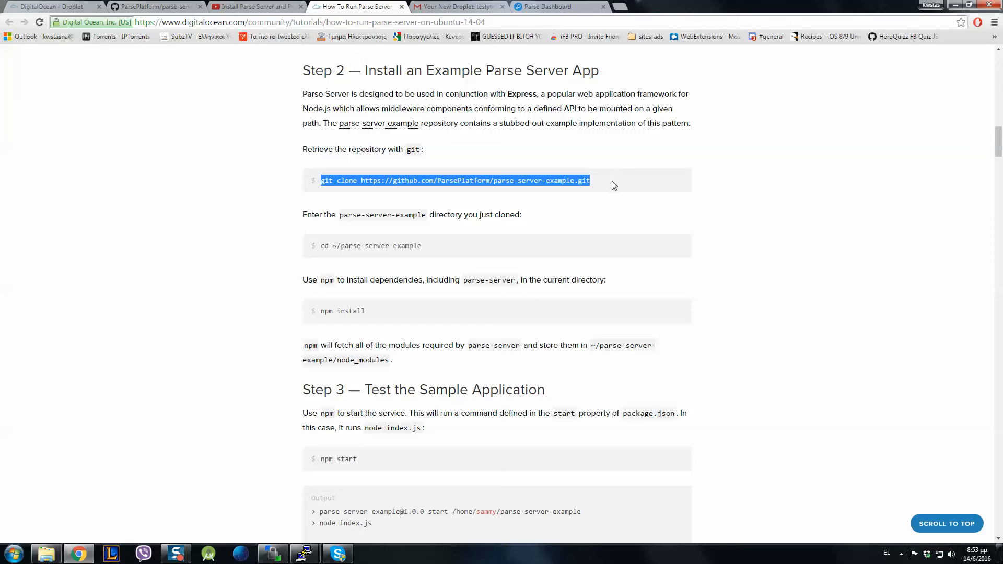
mouse_move(464, 184)
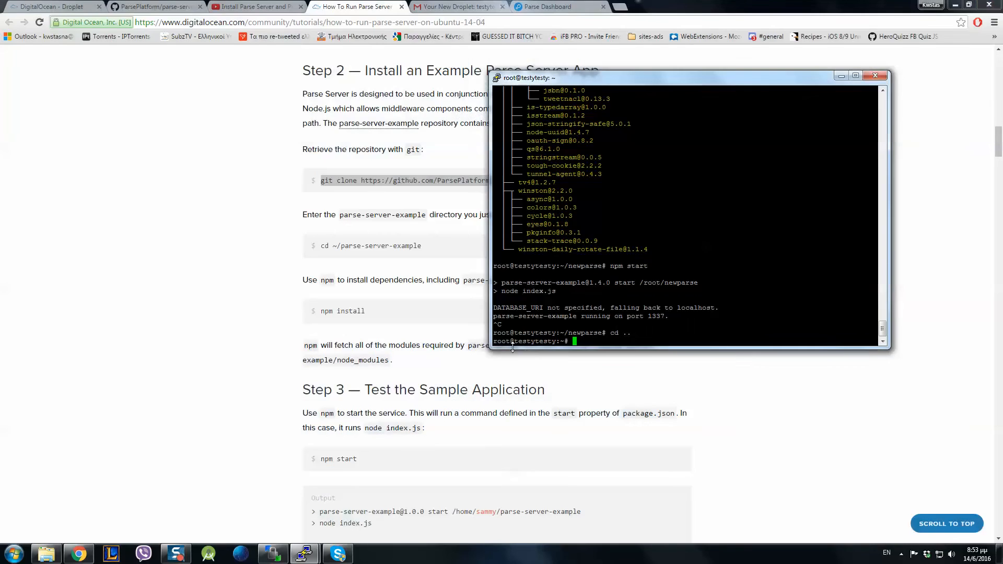
Step: Clone the parse-server-example repository from GitHub into a new parseServer2 folder
type("git clone https://github.com/ParsePlatform/parse-server-example.git")
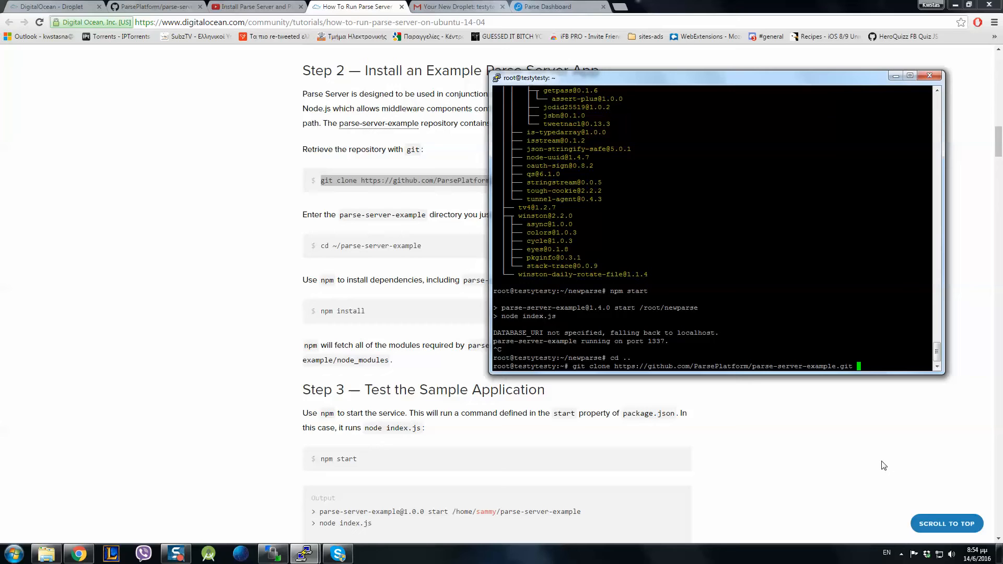
type("parseServerT")
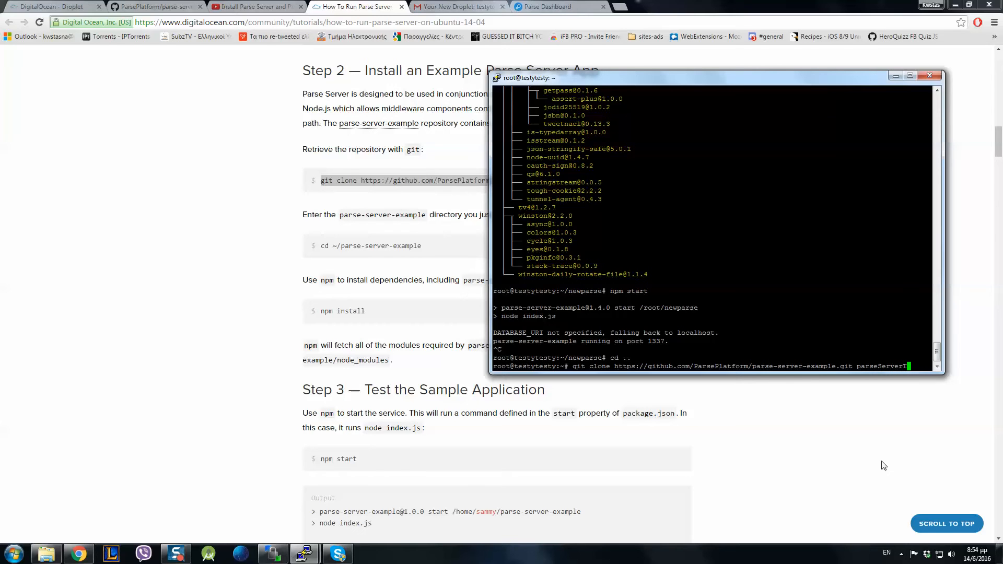
key("Return")
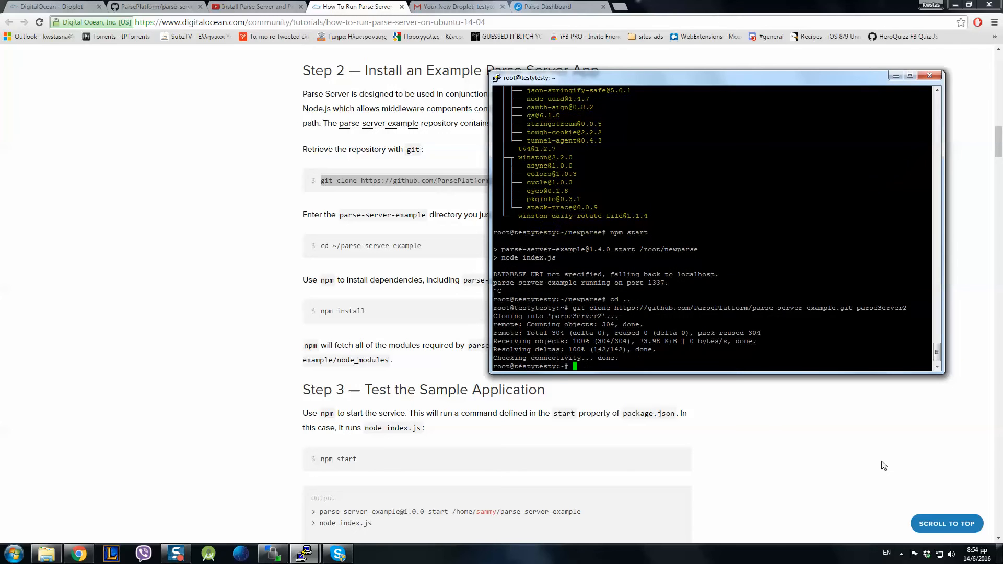
Step: Move into the parseServer2 folder and begin an npm install command
type("cd")
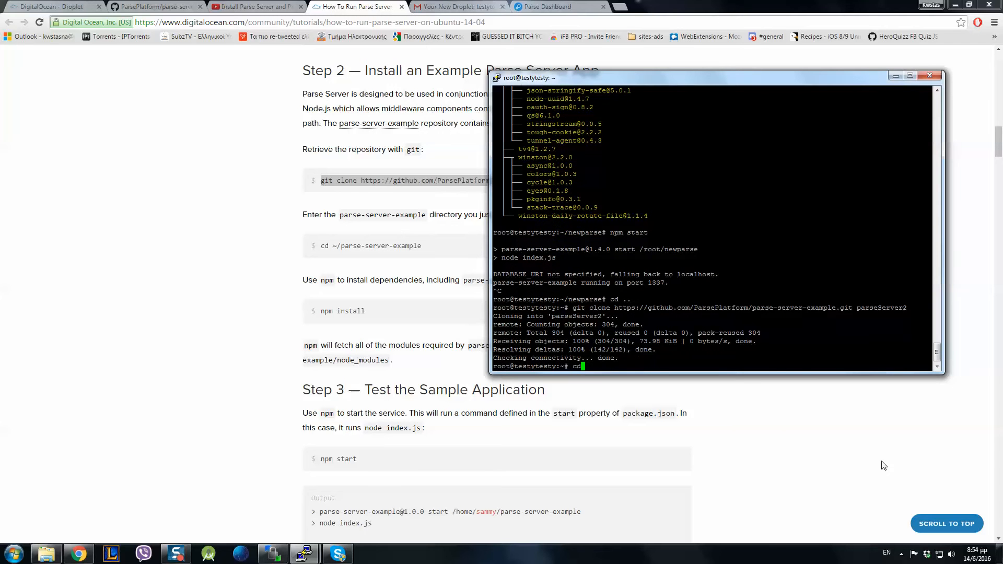
type("parse")
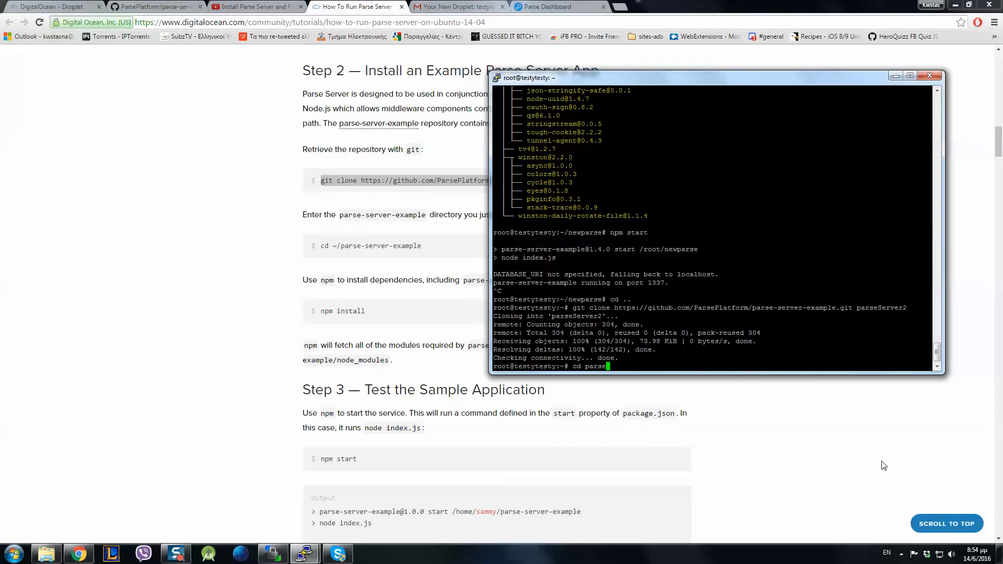
key("Return")
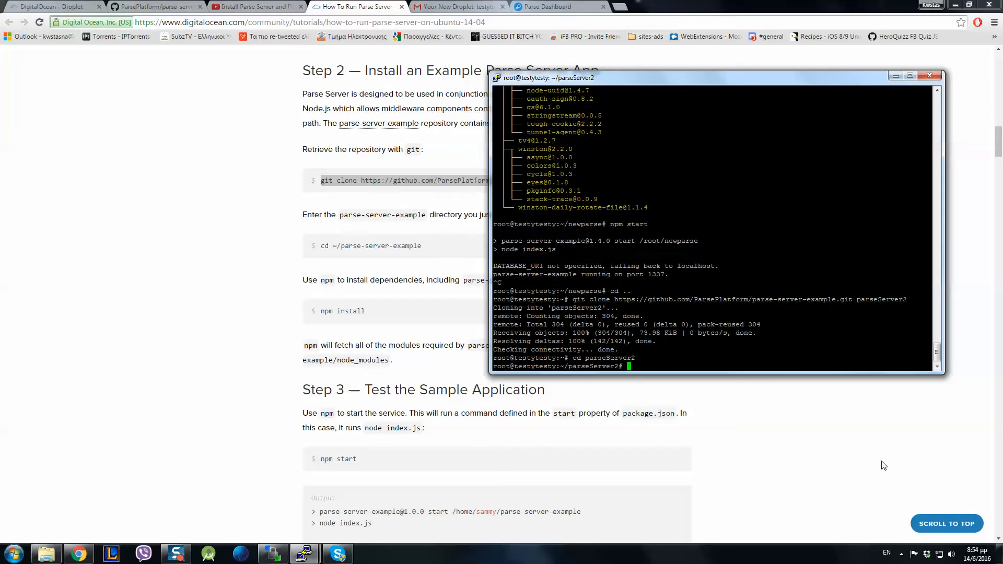
type("npm inst")
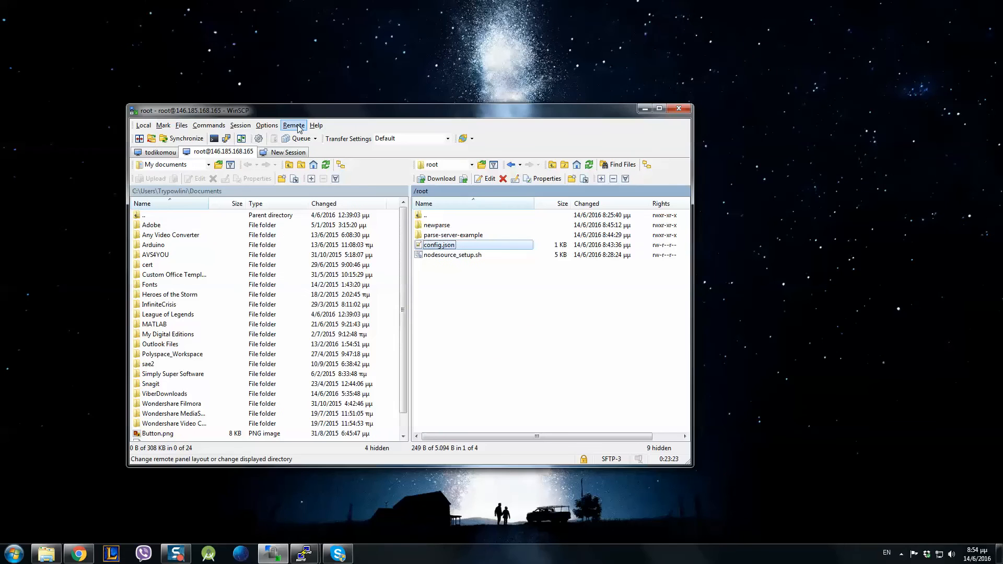
Step: Refresh the remote listing and browse into the parseServer2 and then newparse folders
left_click_drag(404, 110, 380, 107)
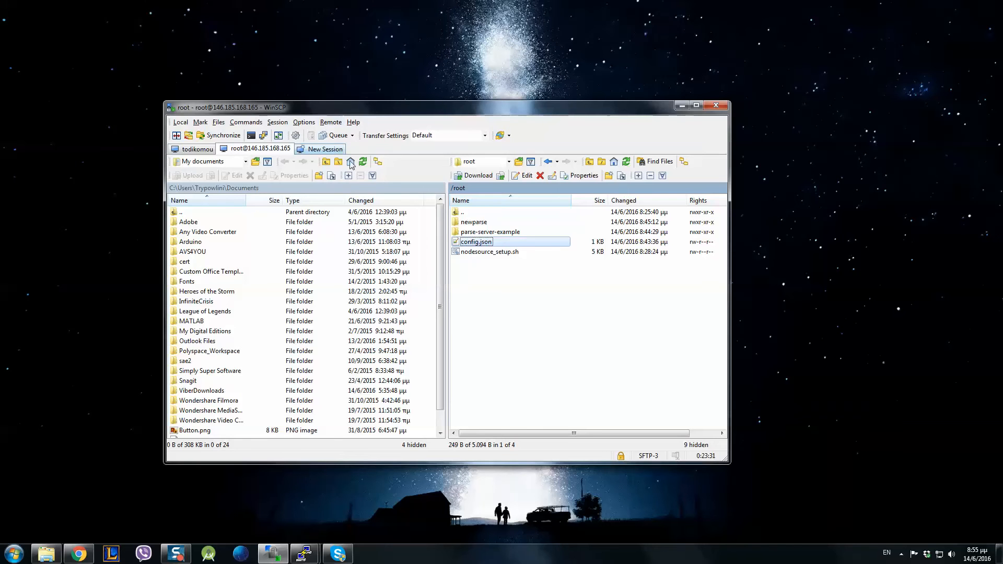
left_click(516, 291)
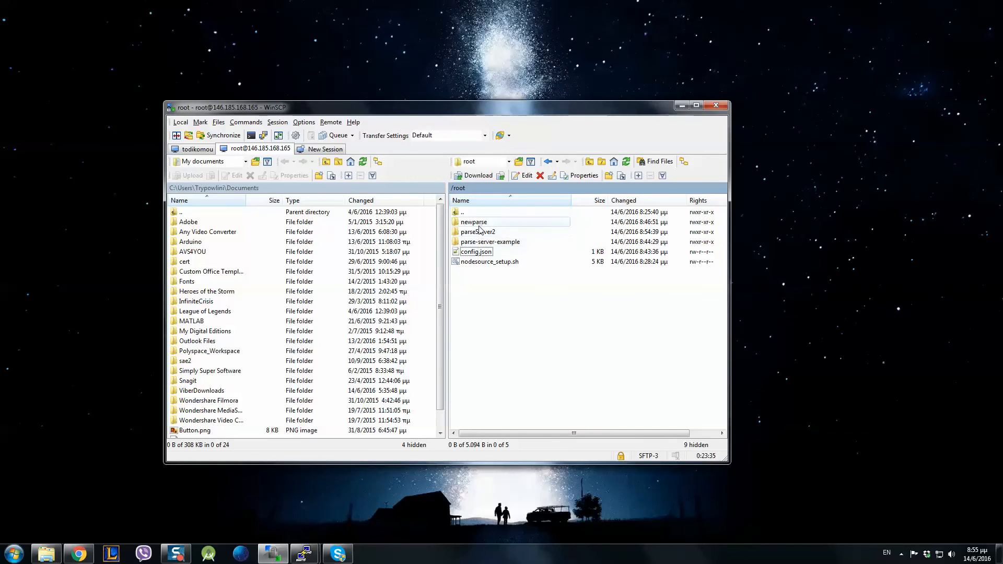
left_click(489, 242)
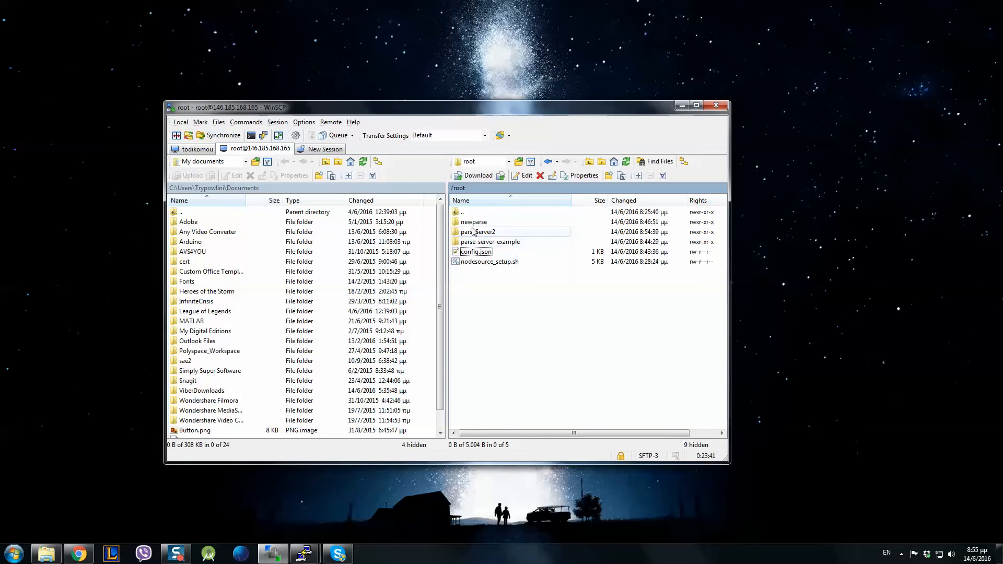
double_click(478, 231)
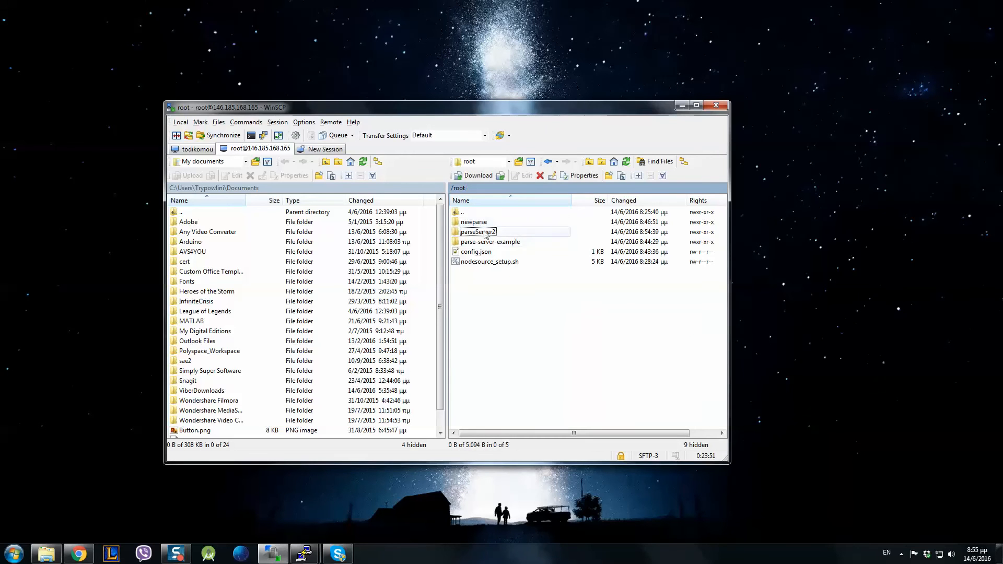
left_click(474, 221)
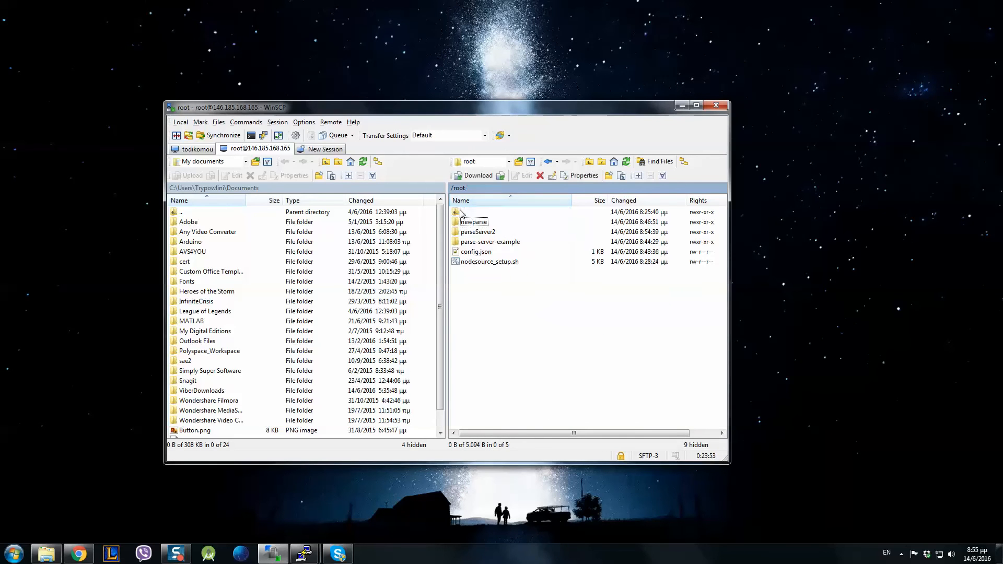
double_click(473, 222)
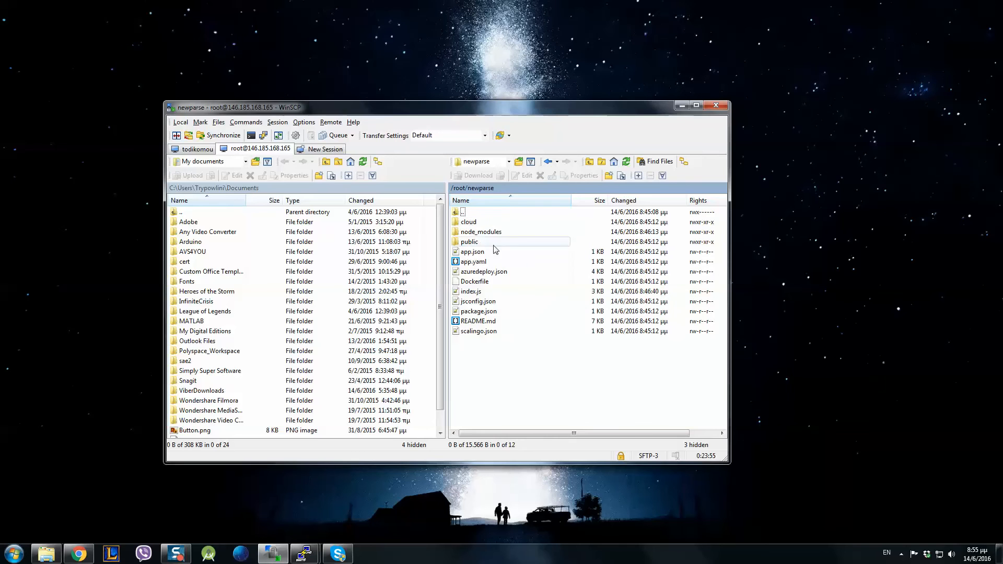
Step: Open newparse's index.js in WinSCP's internal editor to see its app keys
right_click(470, 290)
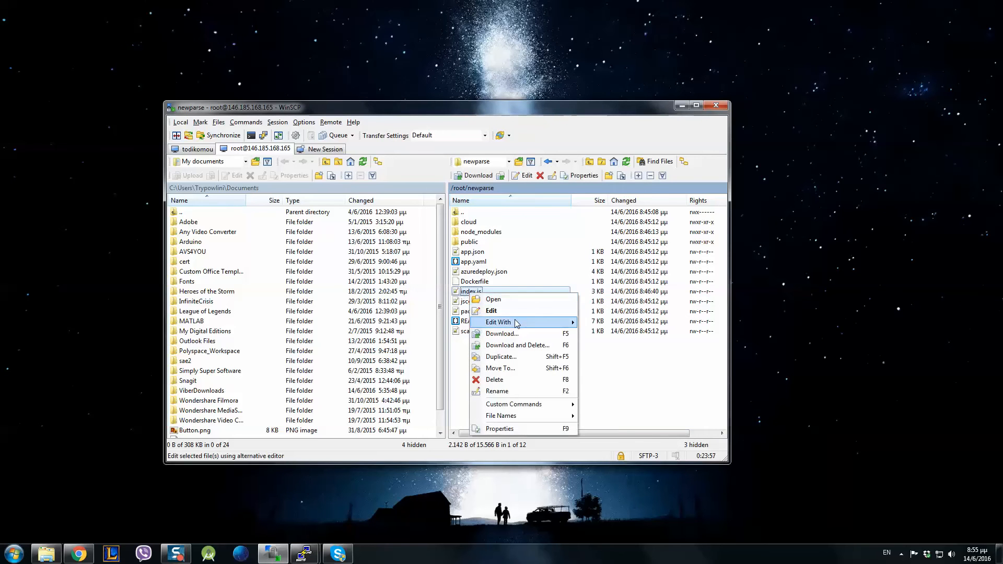
left_click(499, 322)
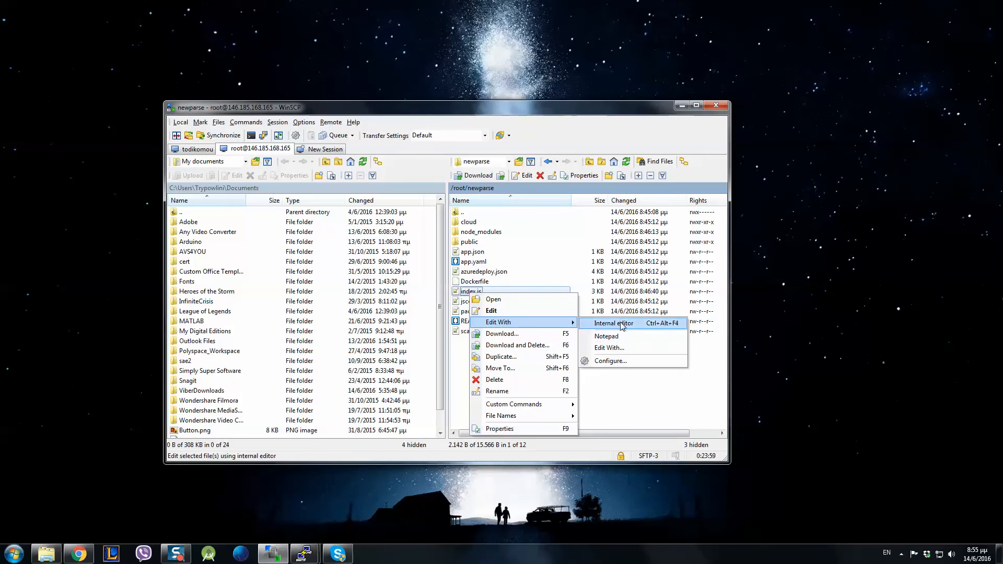
left_click(612, 323)
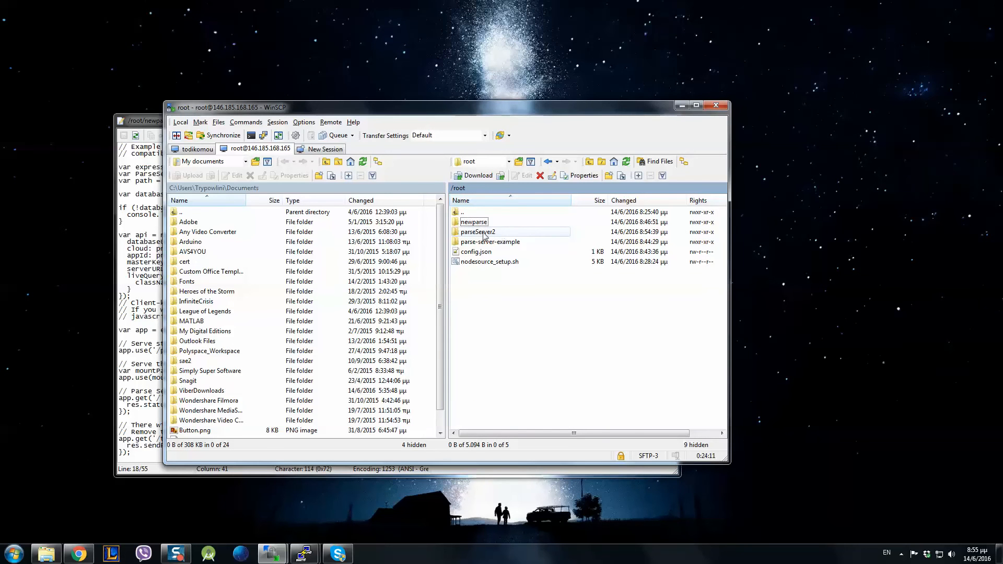
Step: Open parseServer2's index.js for editing in WinSCP
double_click(477, 232)
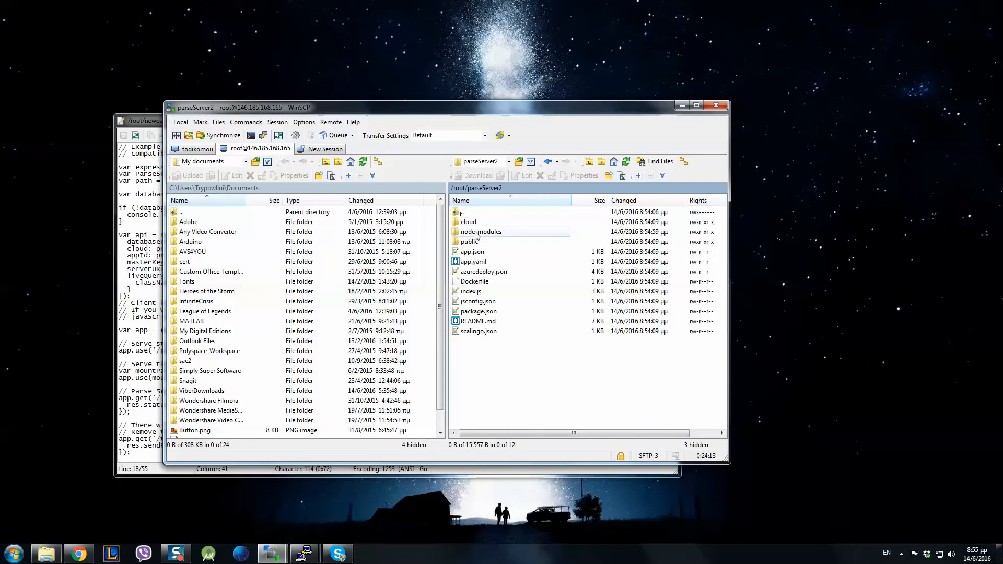
right_click(470, 291)
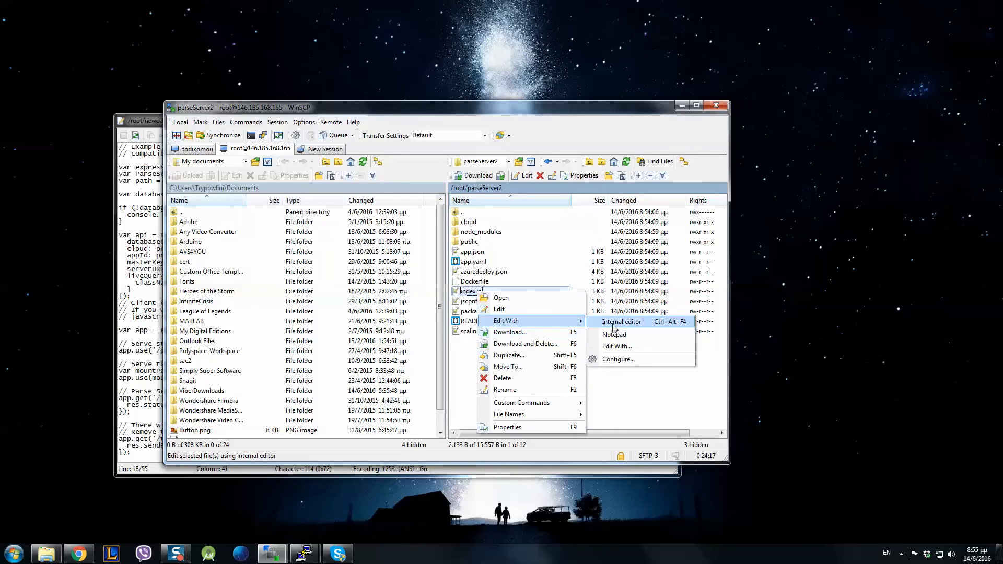
left_click(621, 321)
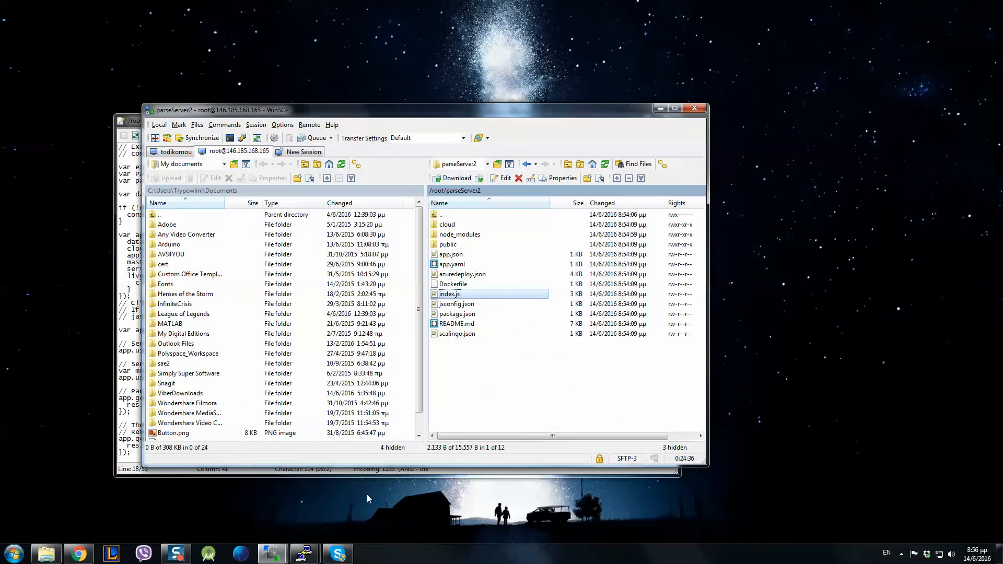
mouse_move(306, 553)
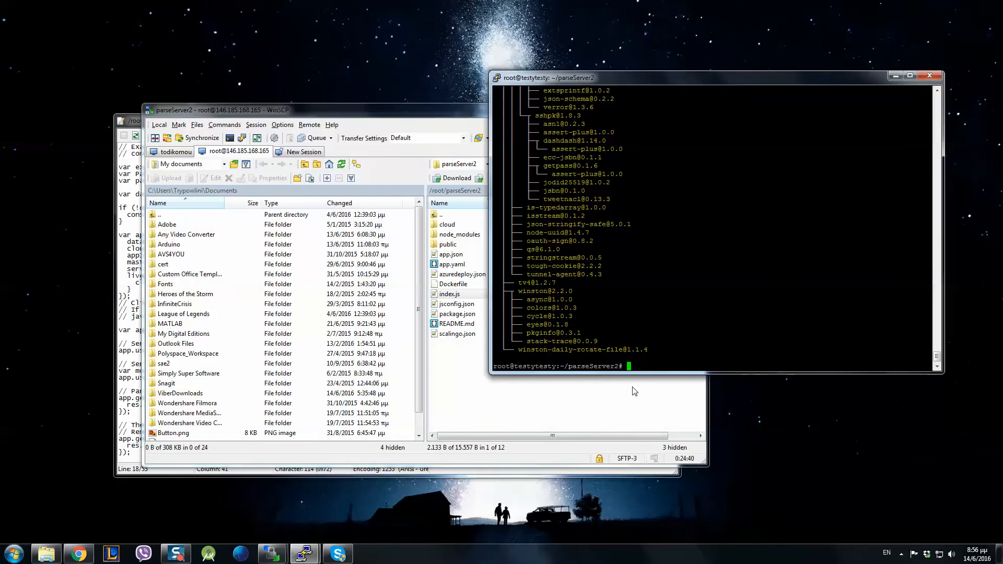
type("n")
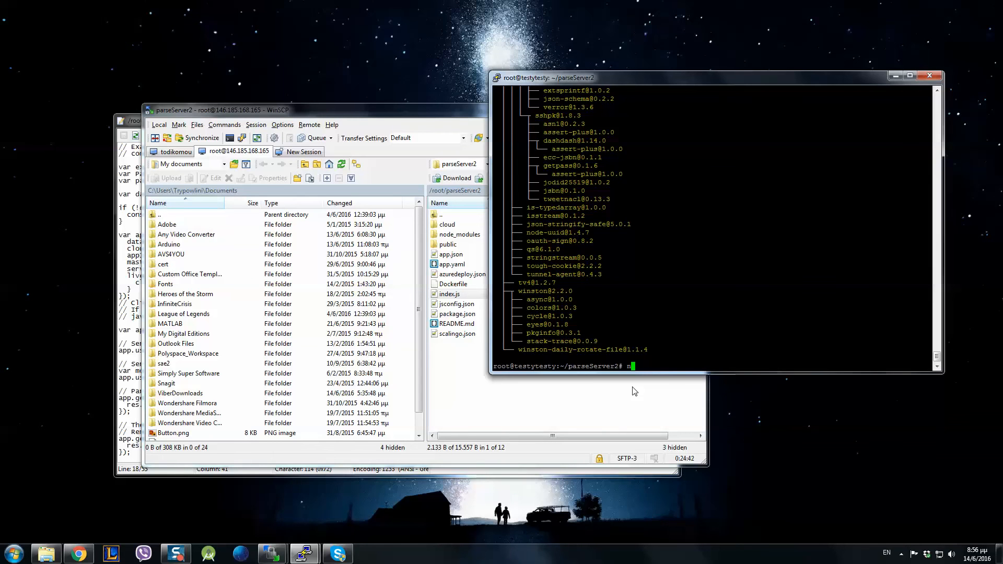
left_click(450, 294)
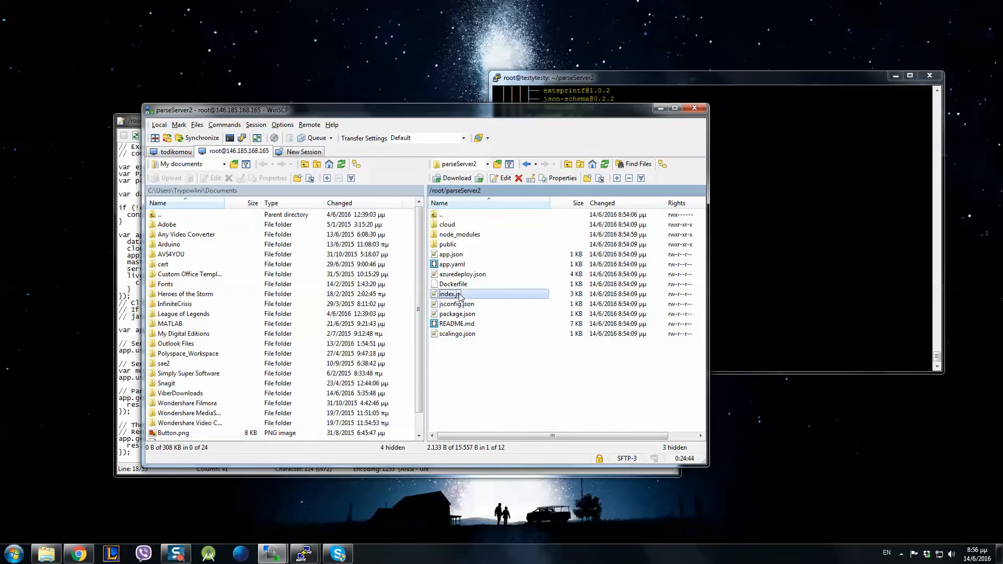
double_click(450, 294)
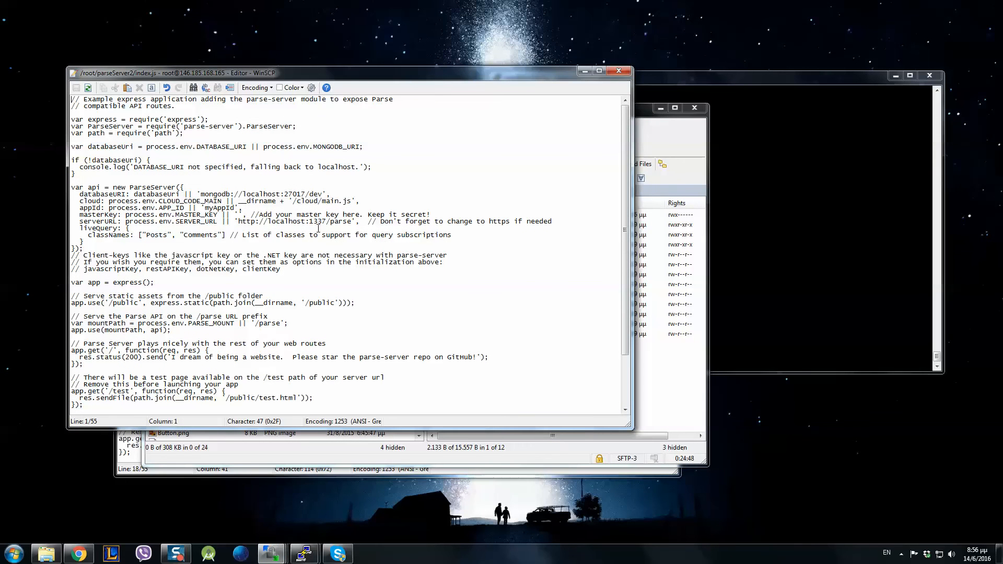
double_click(224, 208)
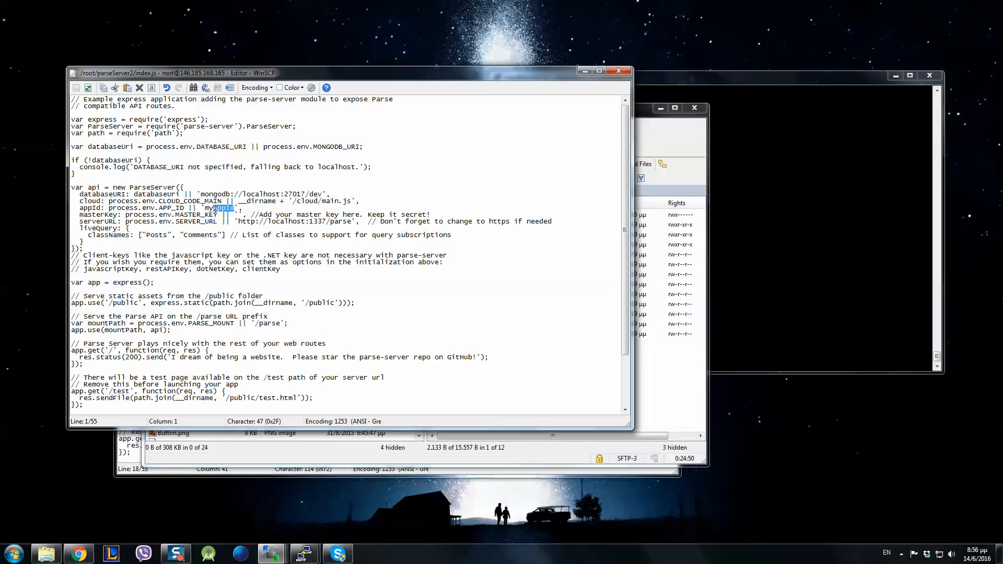
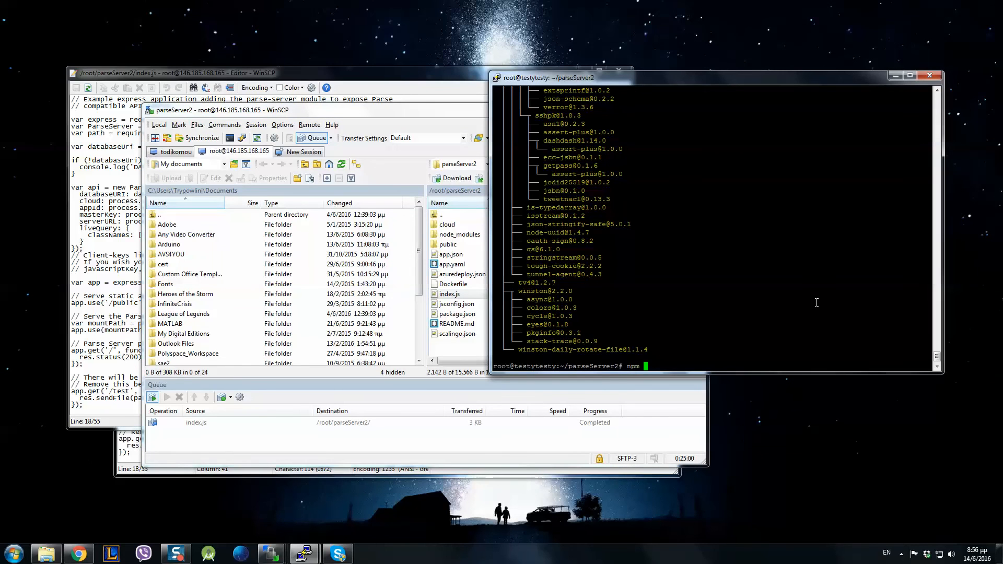
Step: Run npm start to launch the second Parse Server from parseServer2
type("start")
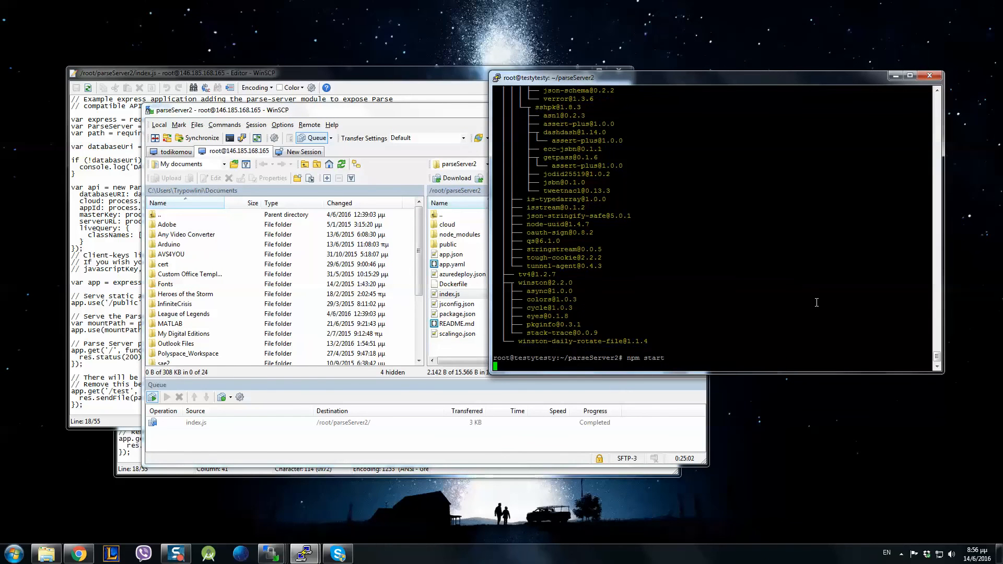
key("Return")
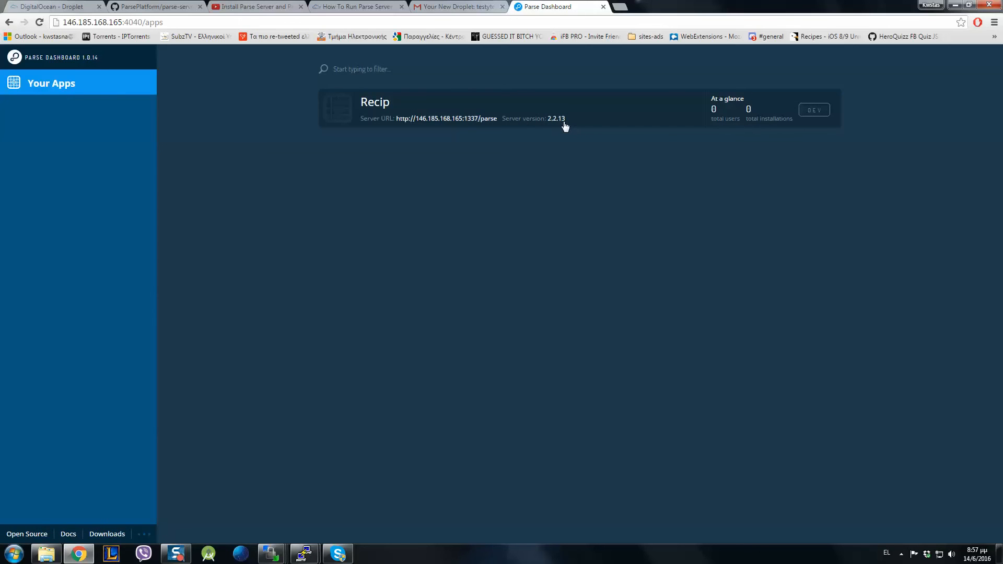
mouse_move(577, 146)
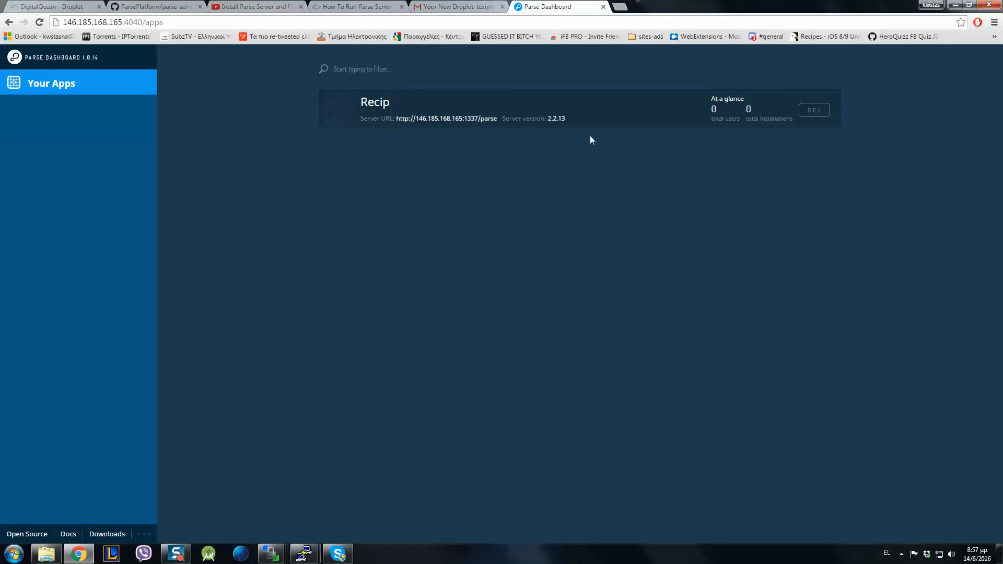
mouse_move(624, 131)
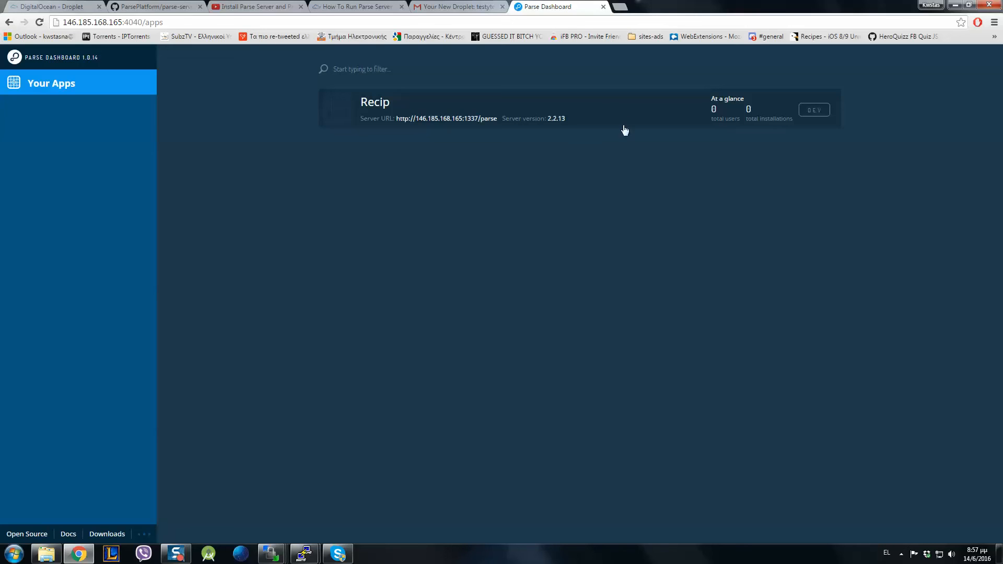
mouse_move(211, 523)
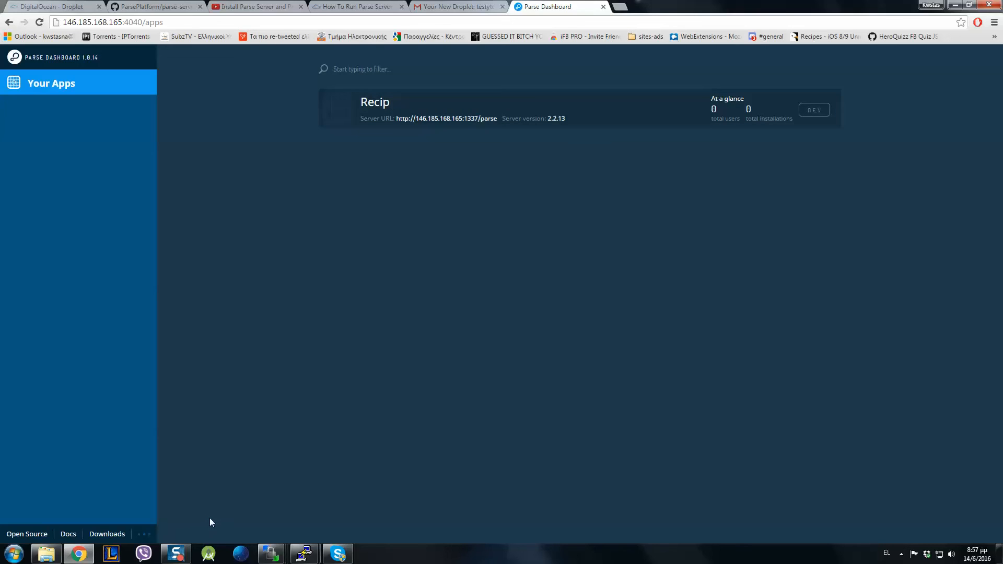